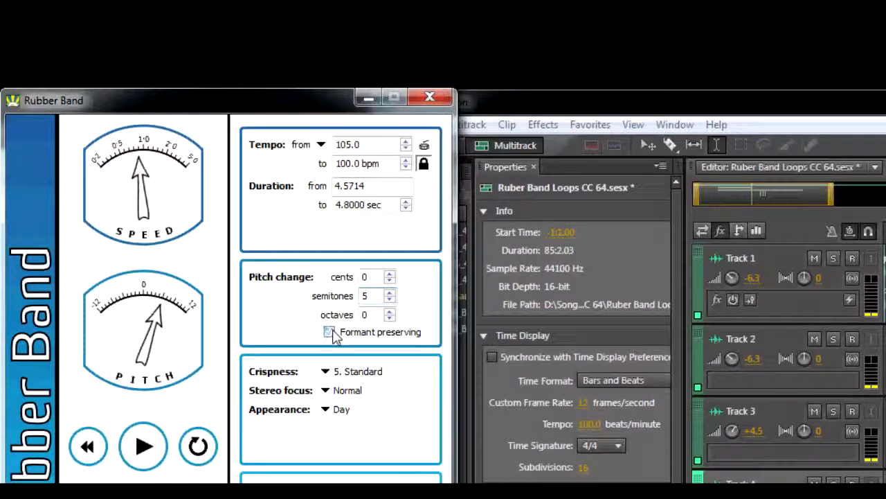
- Enable formant preserving and select the semitone amount to set a 5-semitone shift
left_click(322, 144)
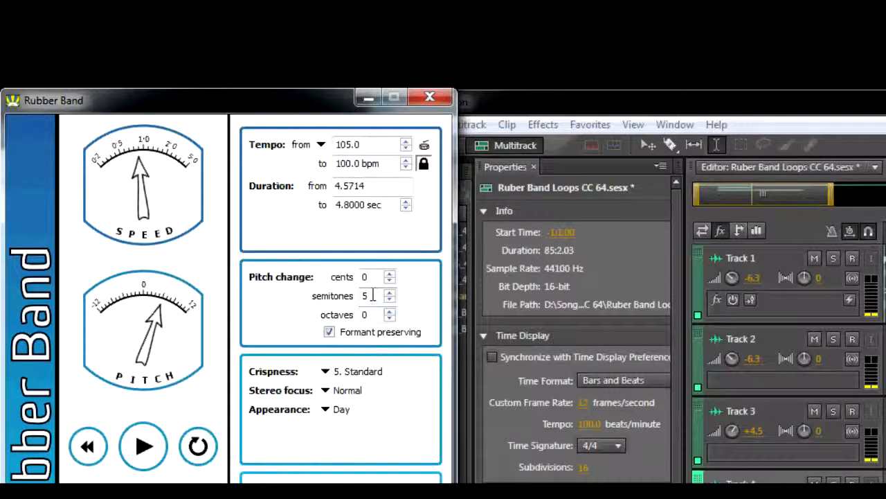
triple_click(366, 296)
type("85")
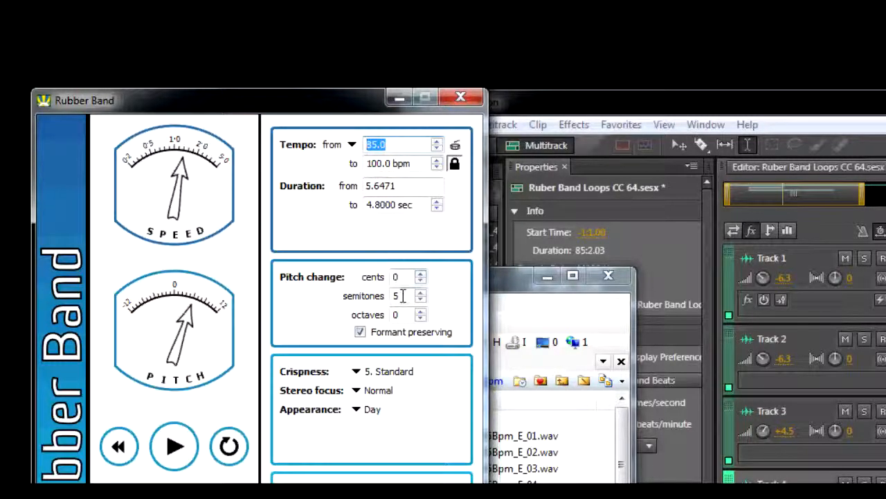
- Configure the quick viewer's Multimedia options for Windows Media Player auto-play and confirm
left_click(316, 34)
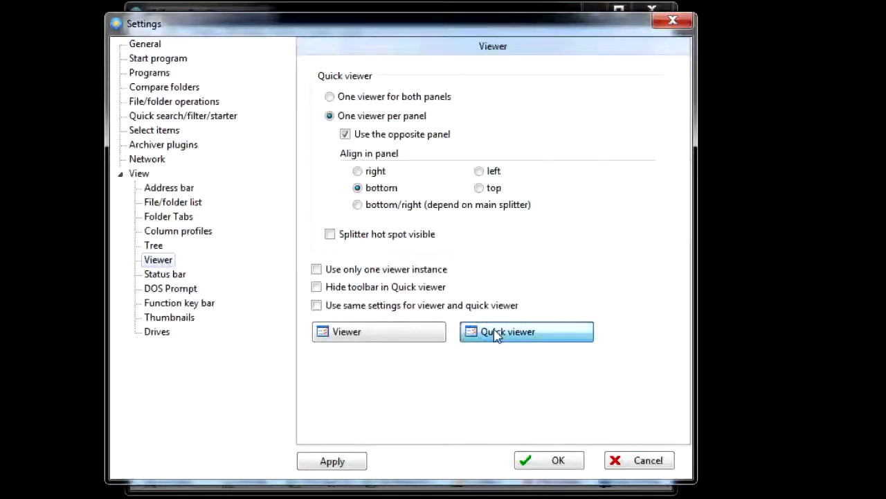
left_click(527, 331)
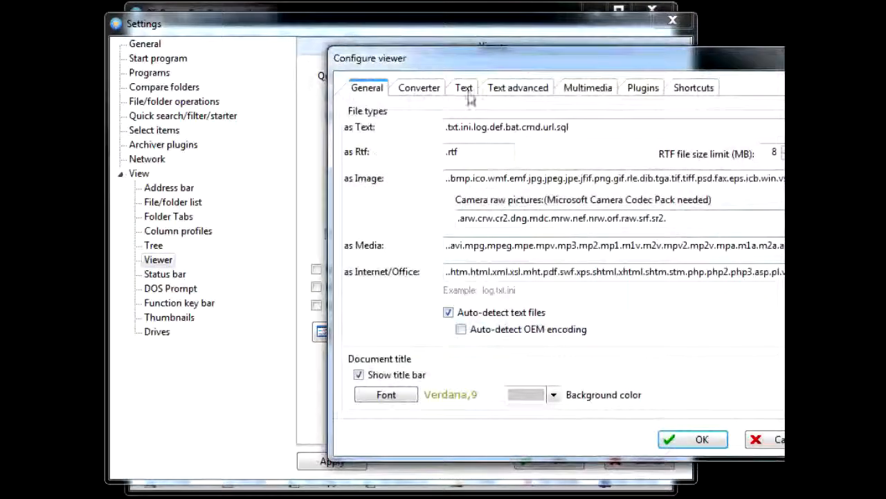
left_click(587, 87)
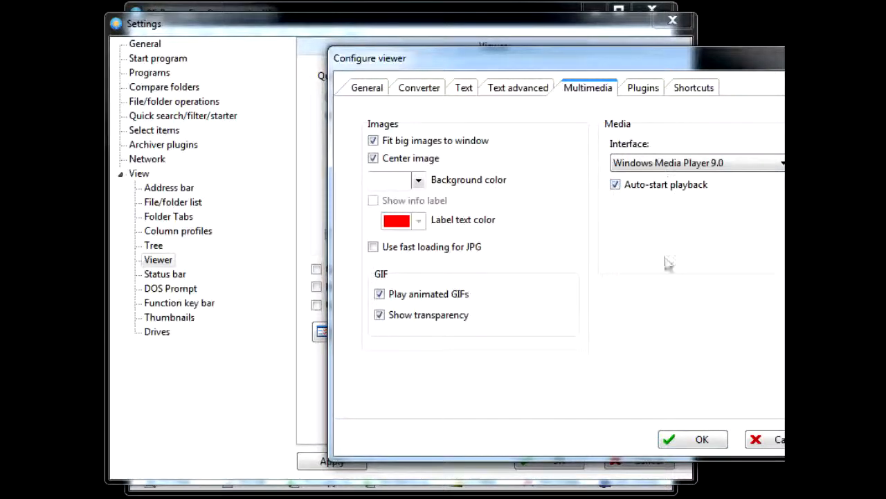
left_click(700, 439)
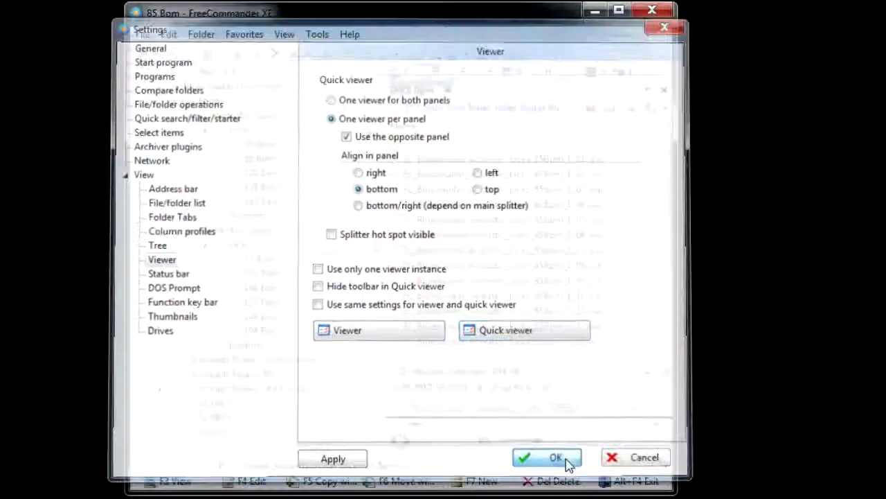
- Close settings and preview two 85 Bpm lick .wav files in the quick viewer
left_click(547, 457)
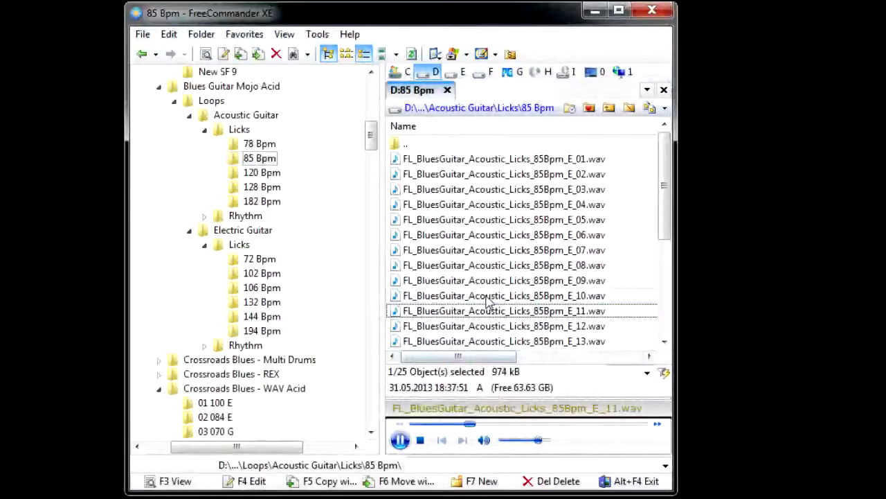
left_click(504, 295)
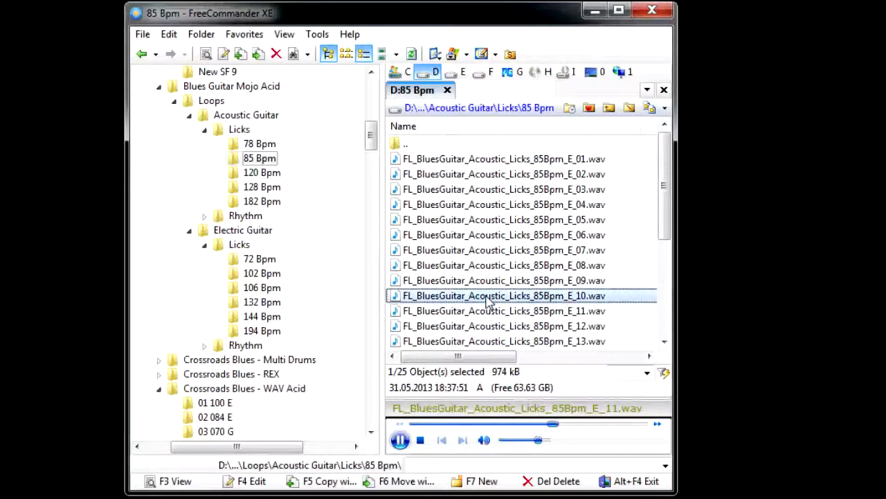
left_click(504, 266)
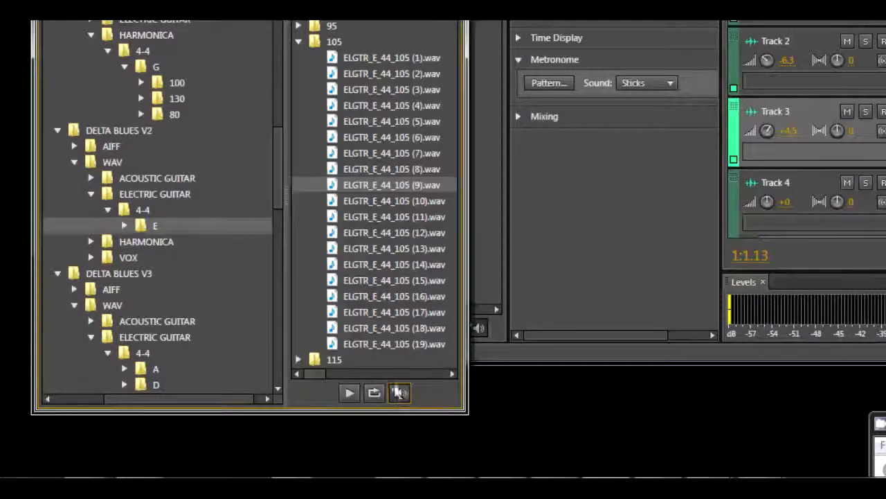
- Auto-play ELGTR_E_44_105 loops in the Media Browser, auditioning two of them
left_click(349, 393)
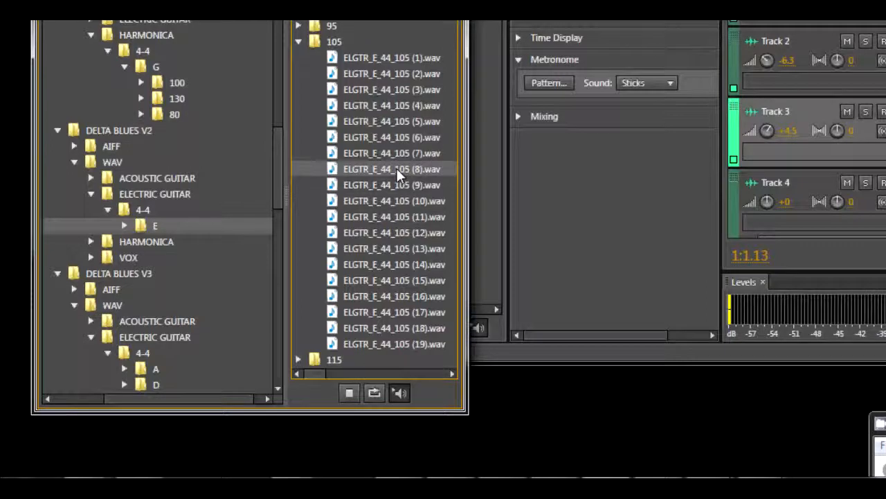
left_click(349, 393)
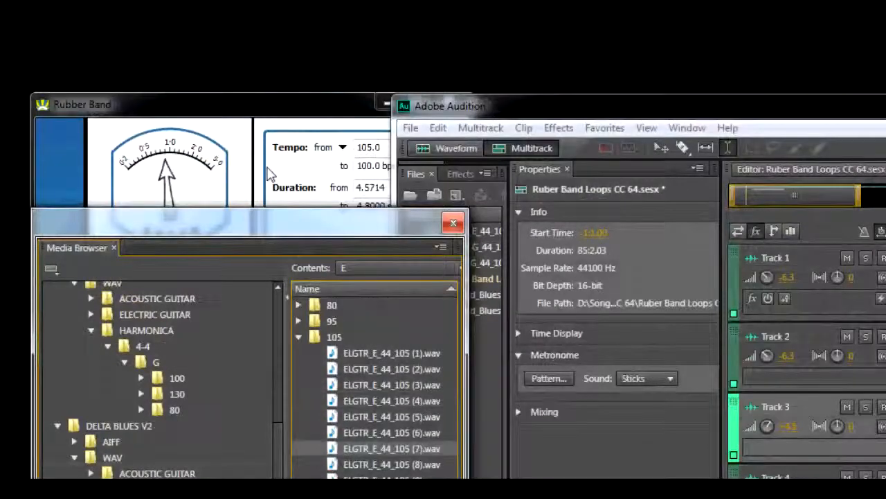
- Load guitar loop 7 at 105→100 bpm, +5 semitones, and audition the stretched result
left_click(453, 221)
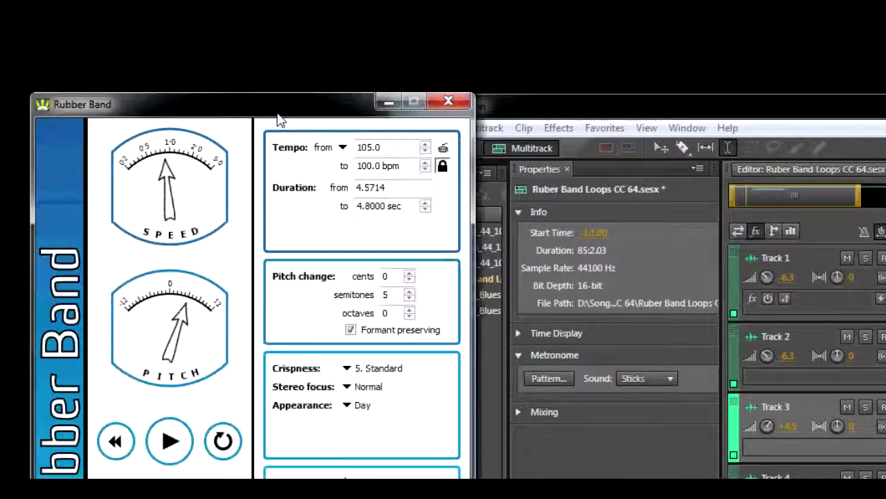
triple_click(387, 147)
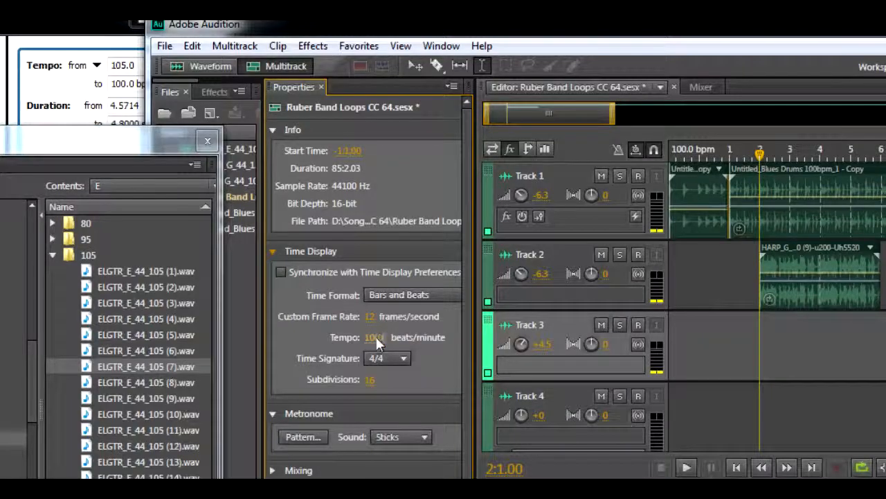
mouse_move(376, 338)
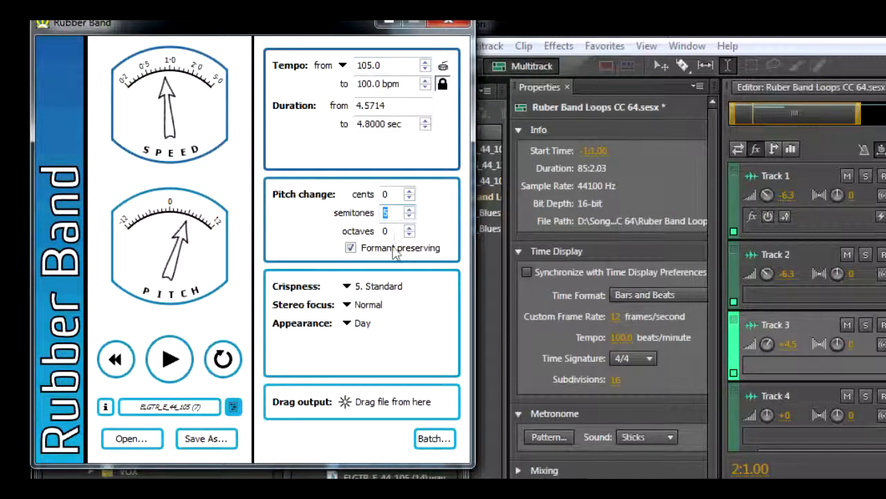
left_click(169, 358)
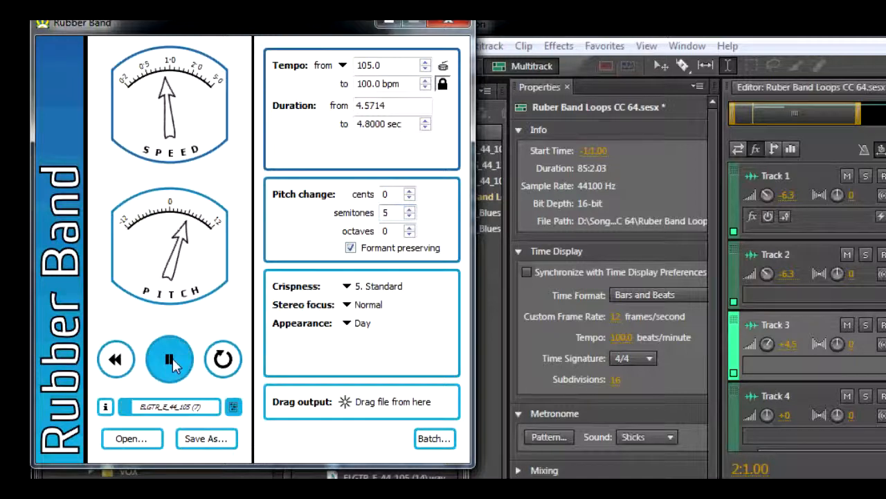
mouse_move(248, 318)
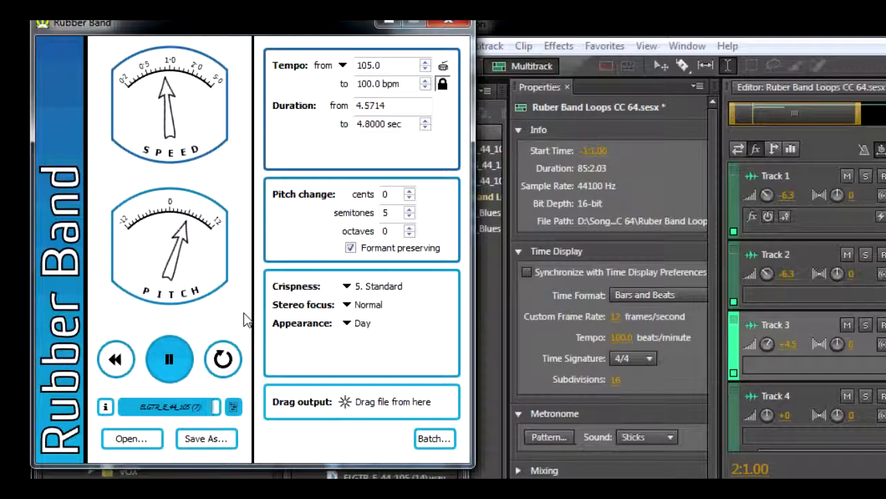
left_click(169, 359)
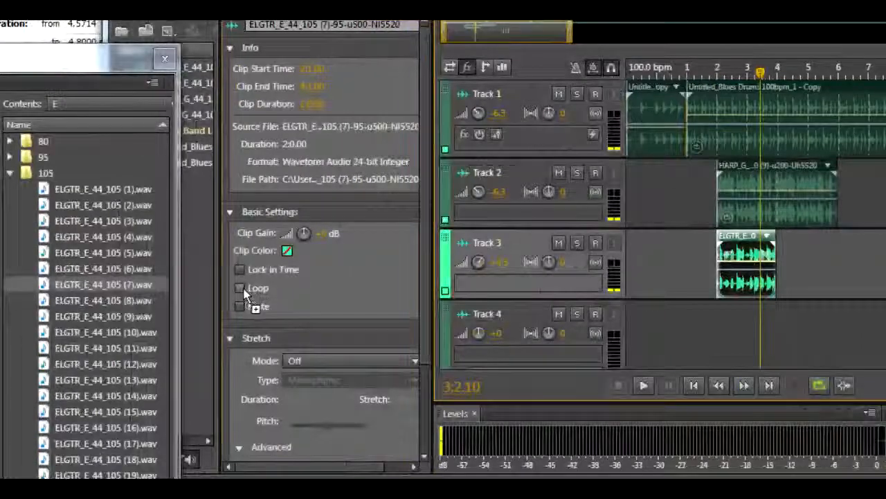
- Make the Track 3 guitar clip loop and drag its right edge to repeat it along the timeline
left_click(241, 287)
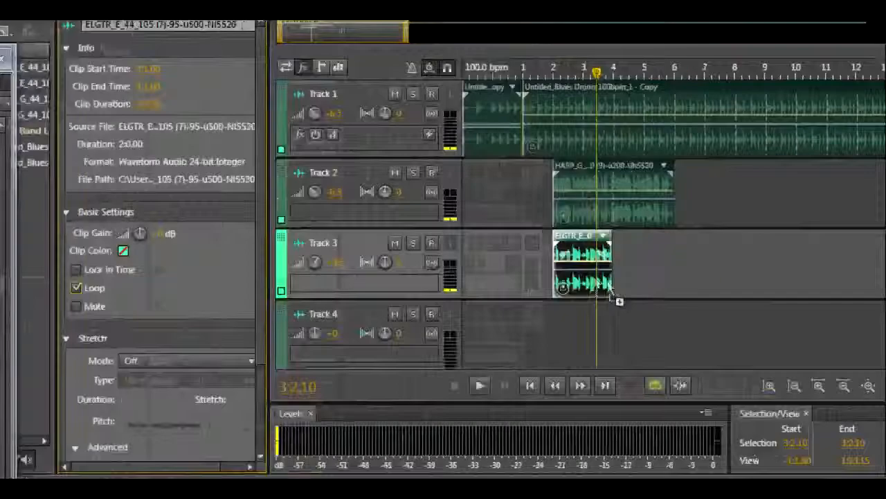
left_click_drag(609, 284, 783, 284)
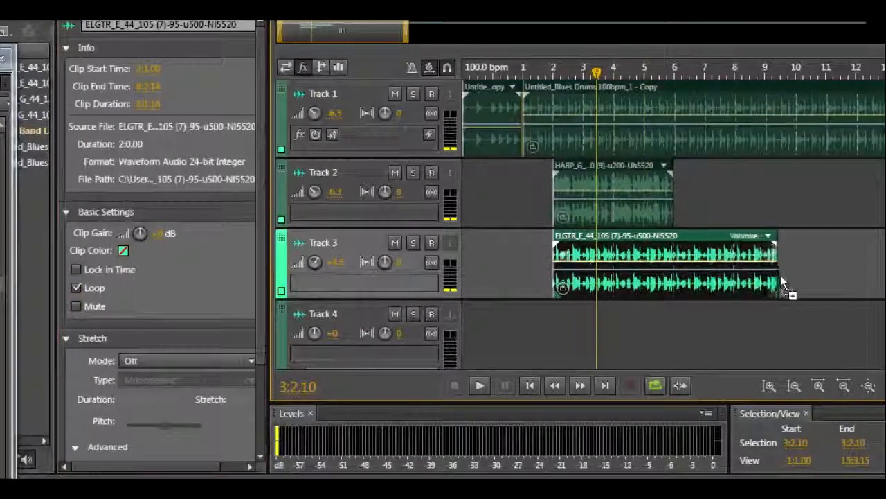
left_click_drag(776, 284, 693, 284)
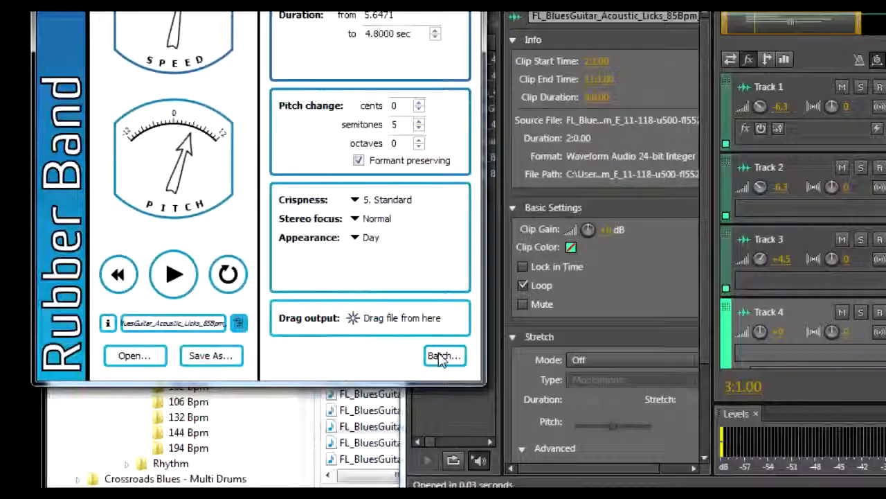
- Review the batch job for 25 licks at 100 bpm, +5 semitones, then show the library info
left_click(443, 355)
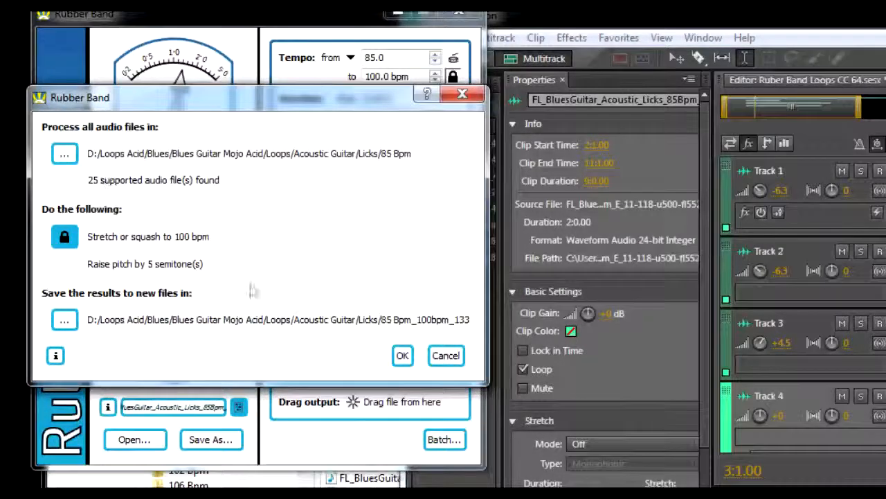
mouse_move(76, 360)
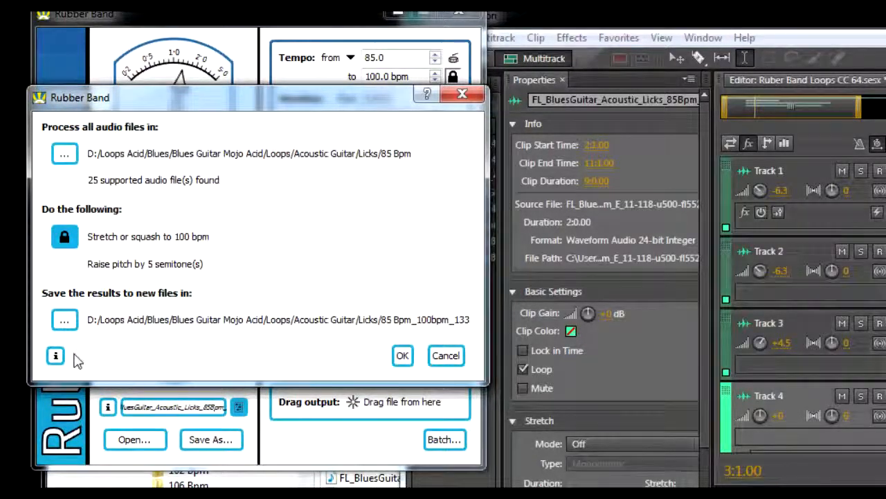
left_click(402, 354)
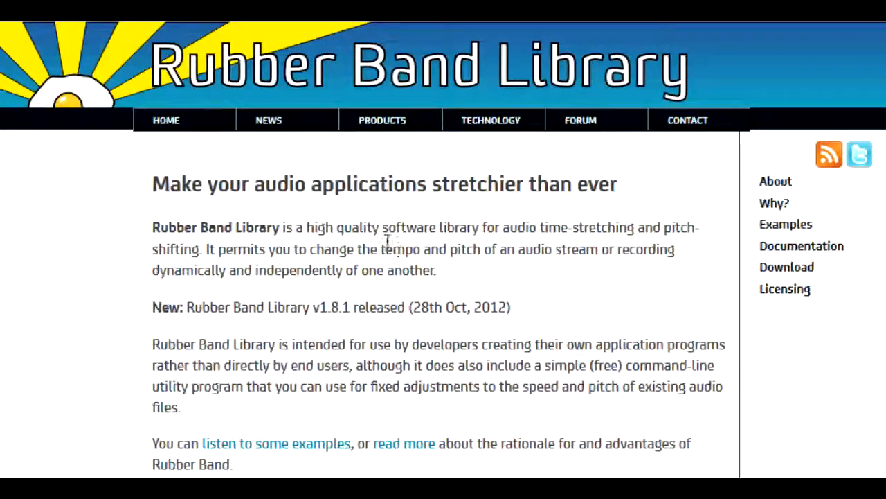
mouse_move(464, 279)
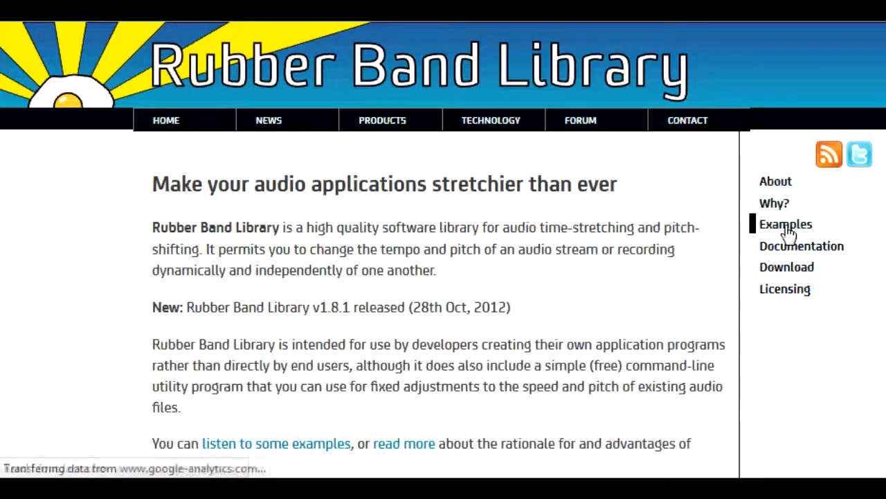
- Browse the Rubber Band Library audio examples and scroll through the features list
left_click(785, 224)
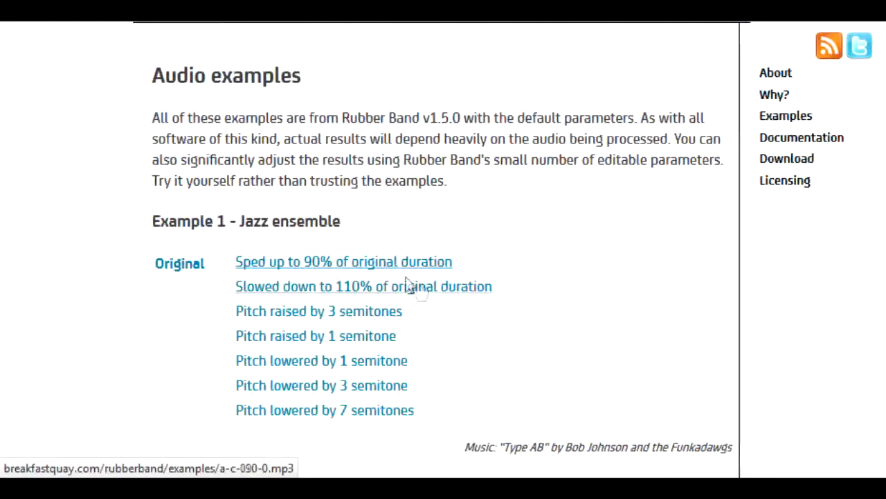
scroll("down", 3)
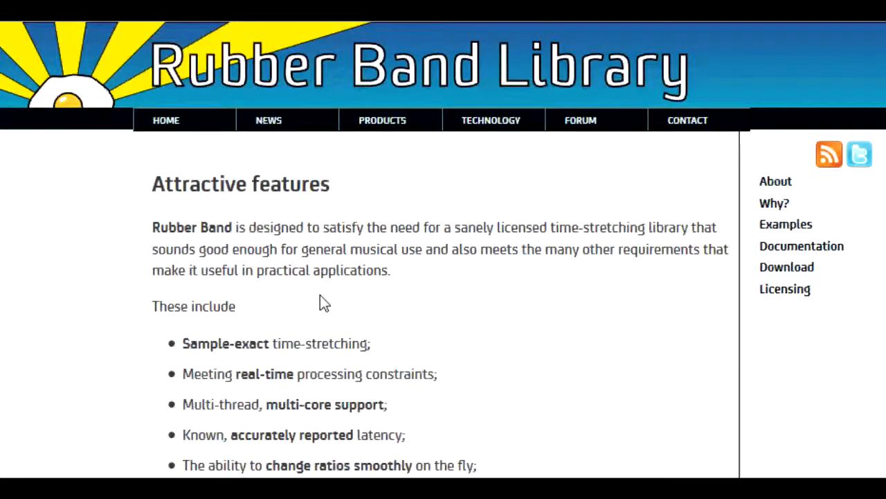
scroll("up", 3)
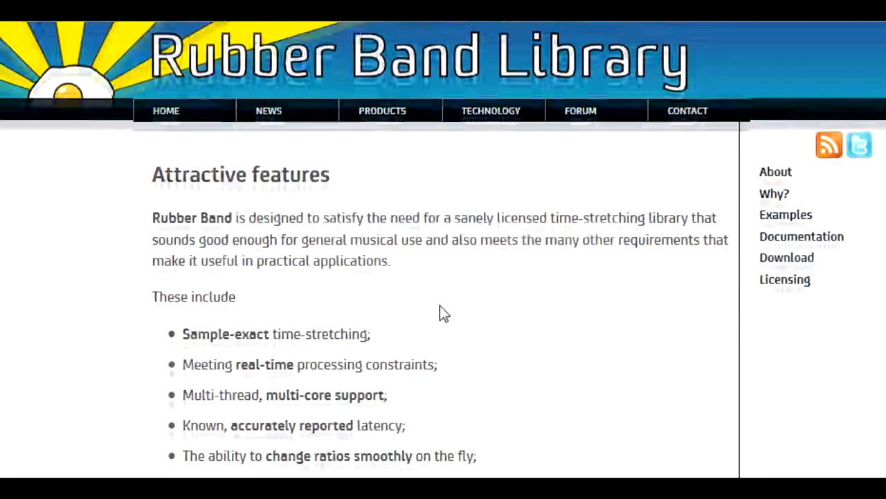
scroll("down", 3)
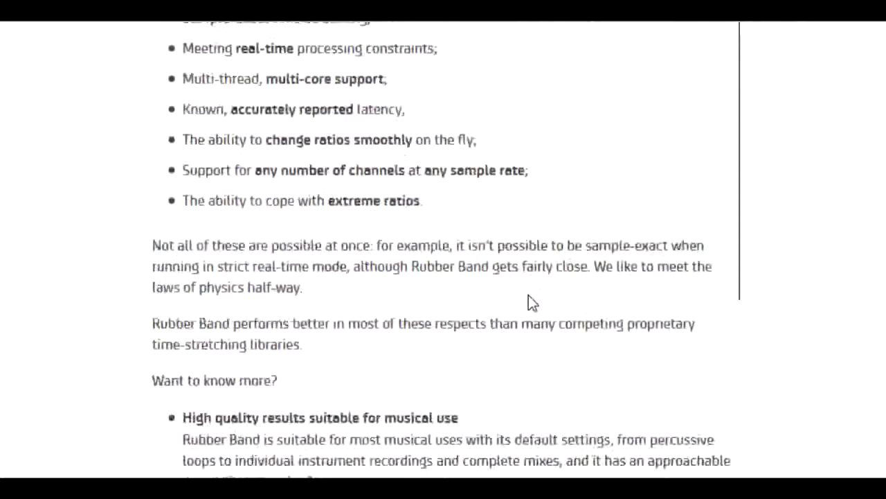
scroll("down", 3)
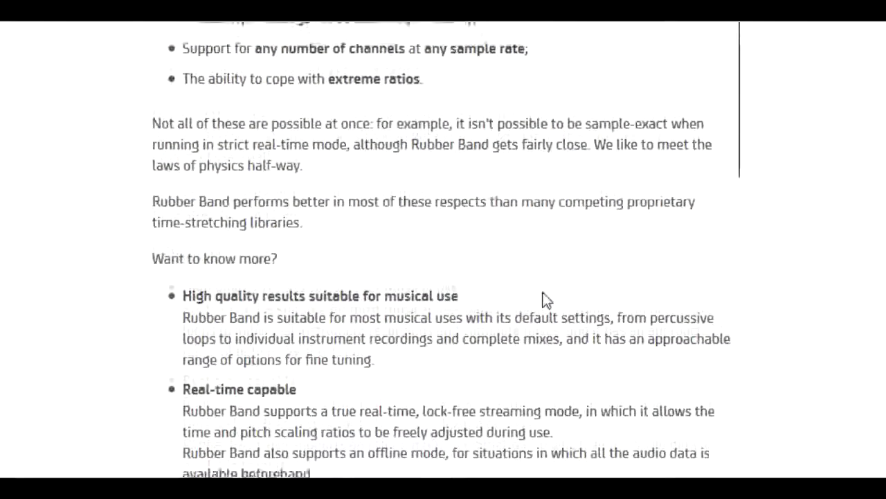
scroll("up", 3)
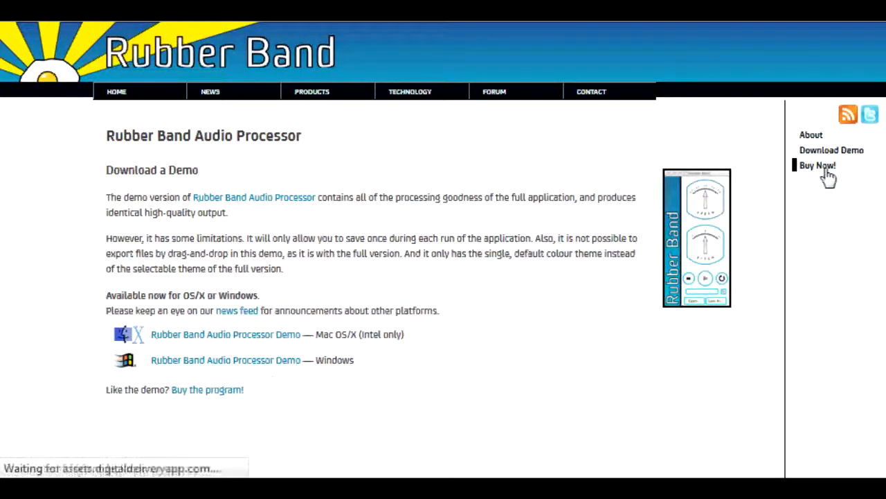
- Go to the Buy Now purchase page and highlight the $9.99 price
left_click(817, 165)
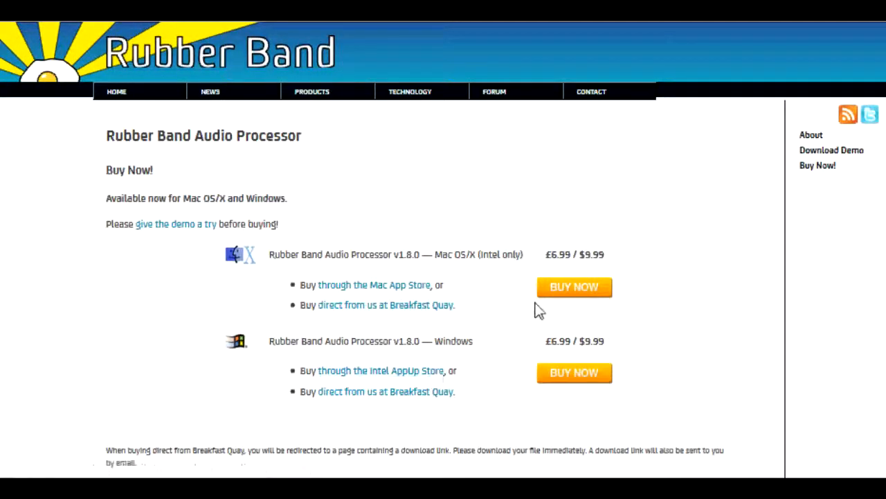
mouse_move(627, 269)
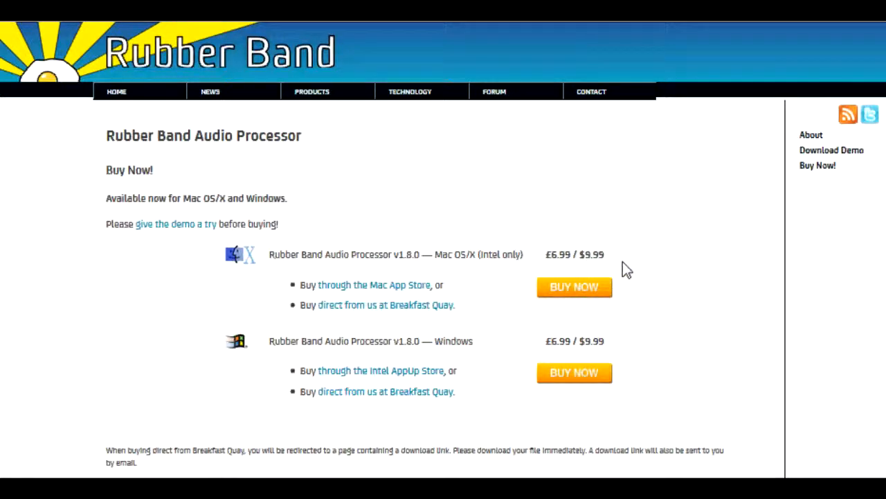
double_click(590, 255)
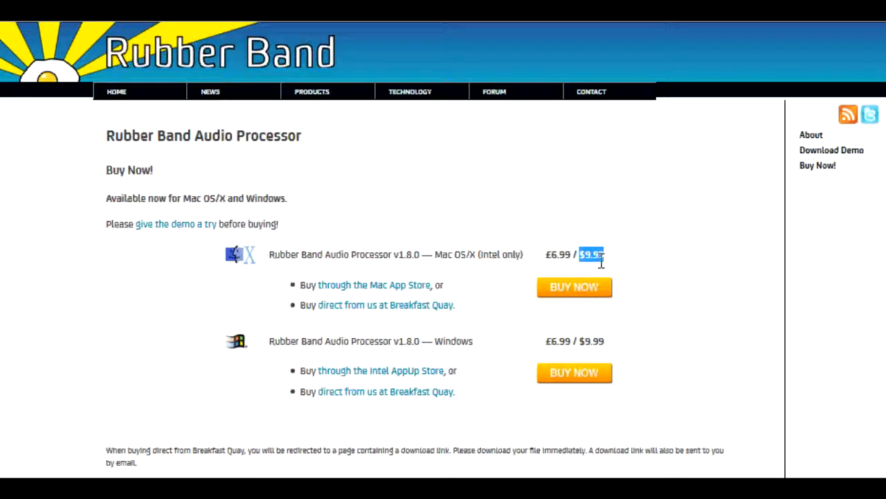
mouse_move(623, 347)
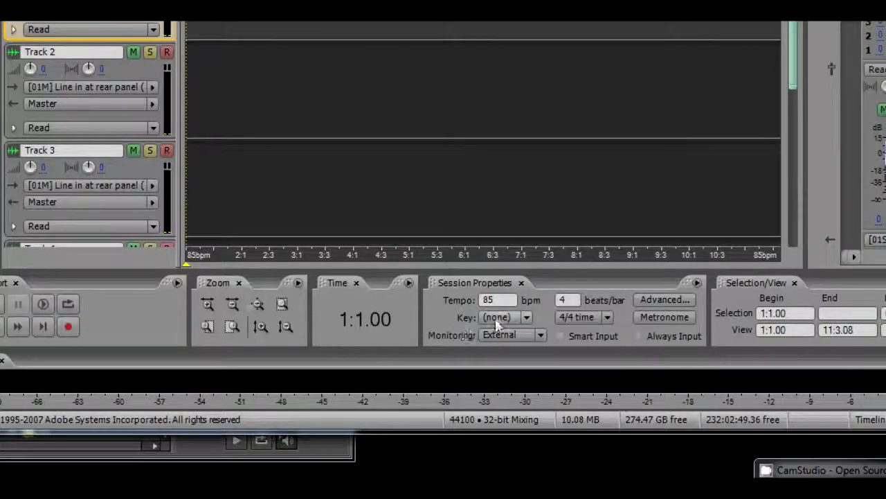
- Replace the 85 bpm session tempo with 100 and show the session key choices
triple_click(498, 299)
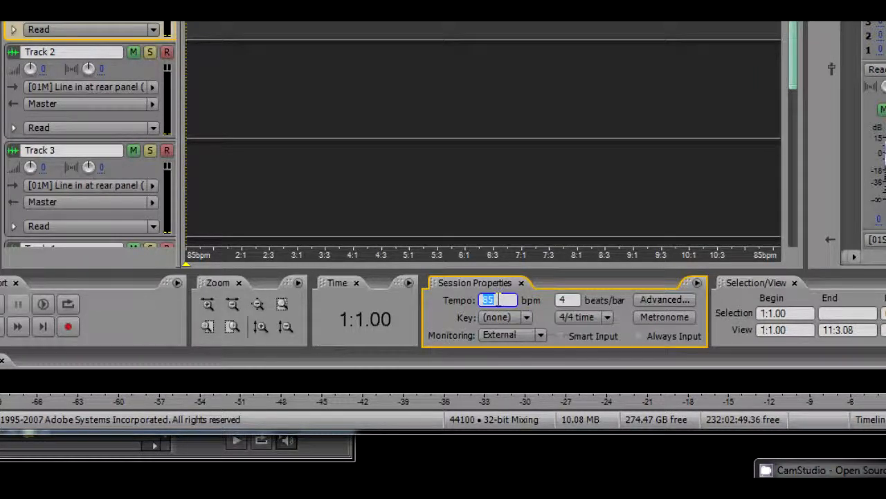
type("100")
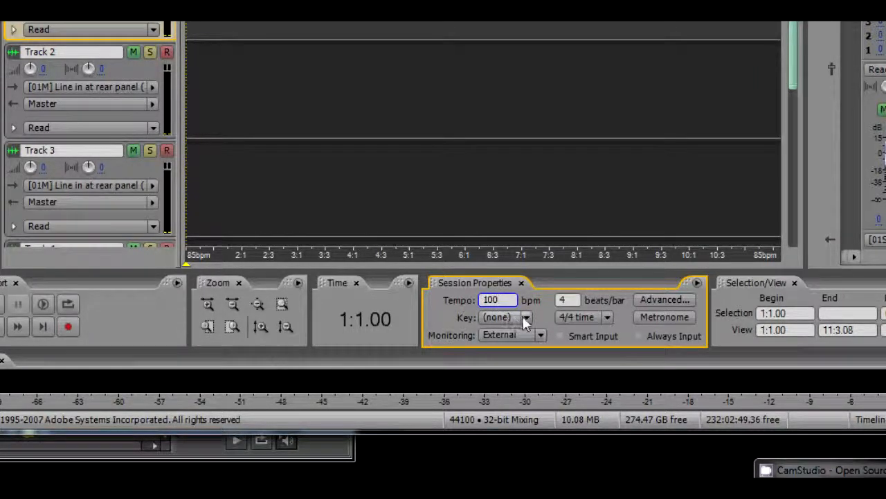
left_click(526, 317)
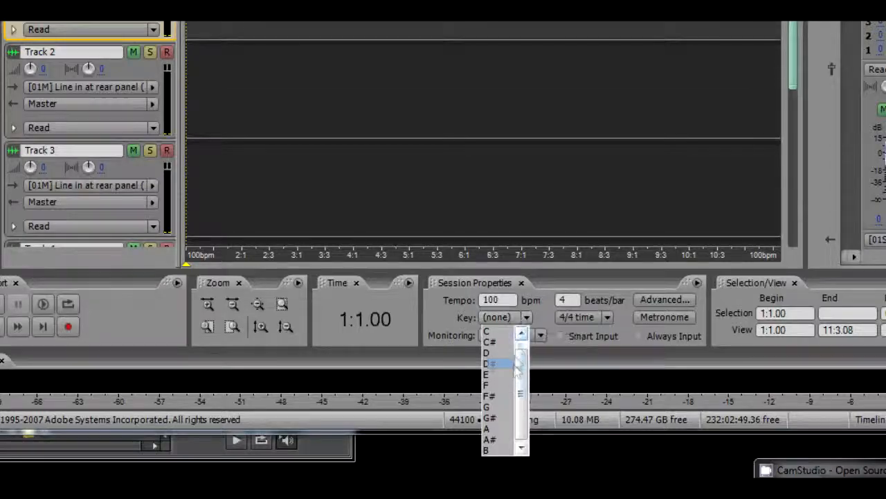